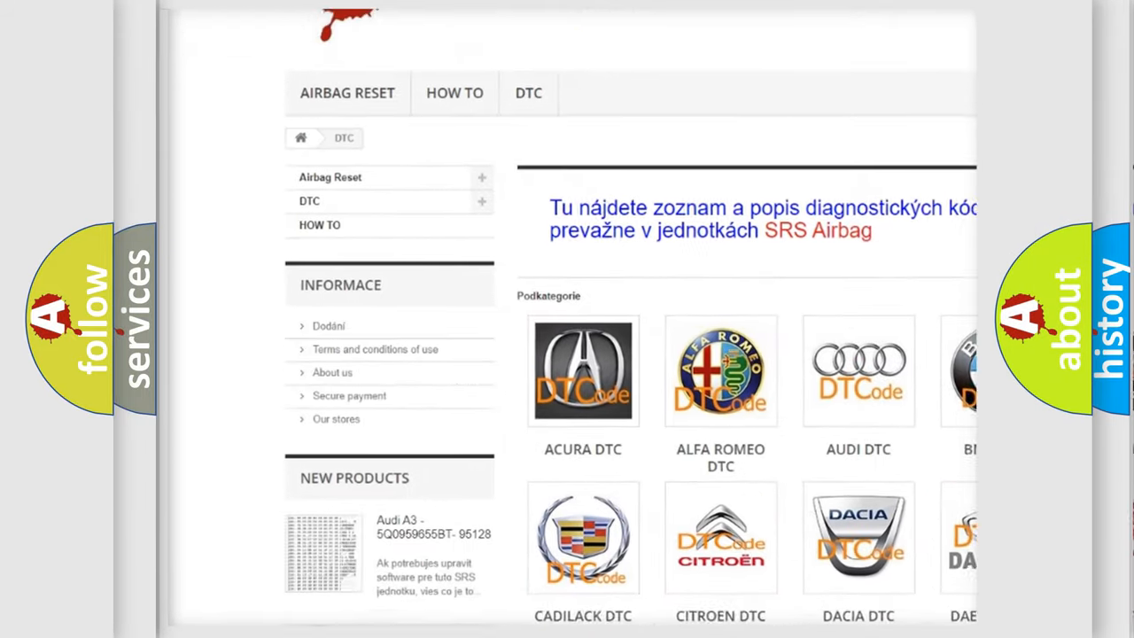
{"action": "scroll", "scroll_direction": "down", "scroll_amount": 3}
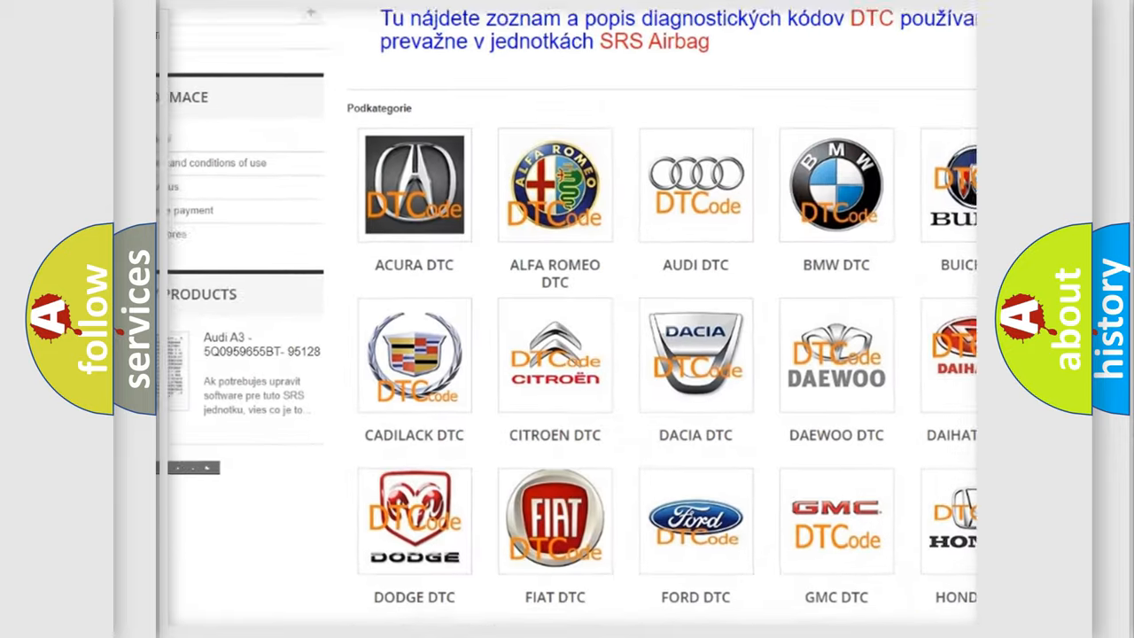
{"action": "scroll", "scroll_direction": "down", "scroll_amount": 3}
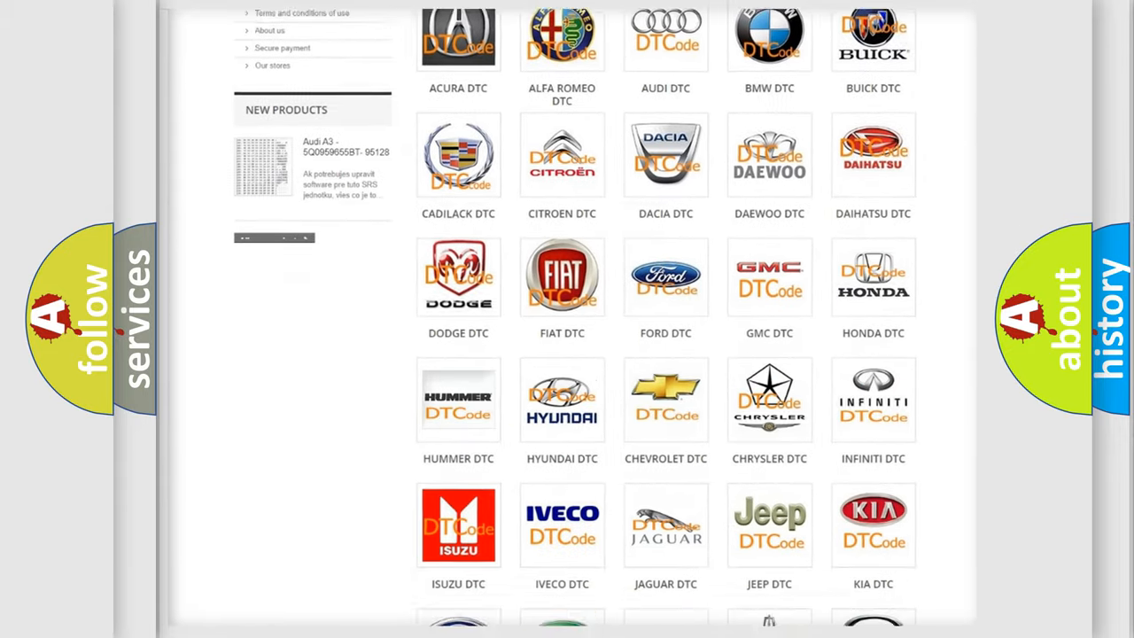
{"action": "scroll", "scroll_direction": "down", "scroll_amount": 3}
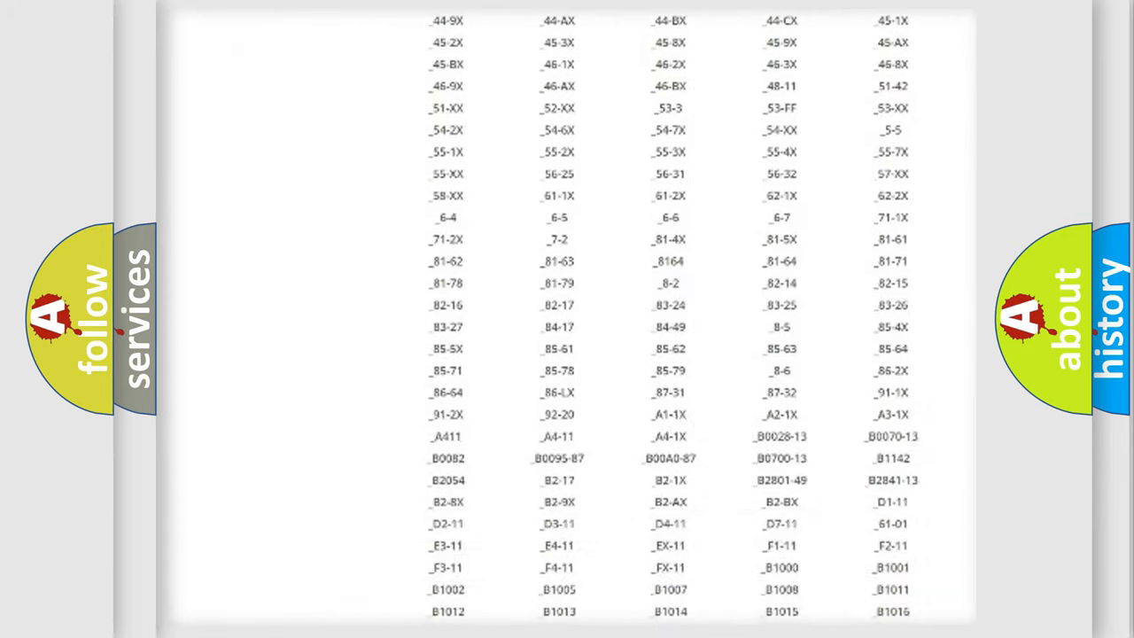
{"action": "scroll", "scroll_direction": "down", "scroll_amount": 3}
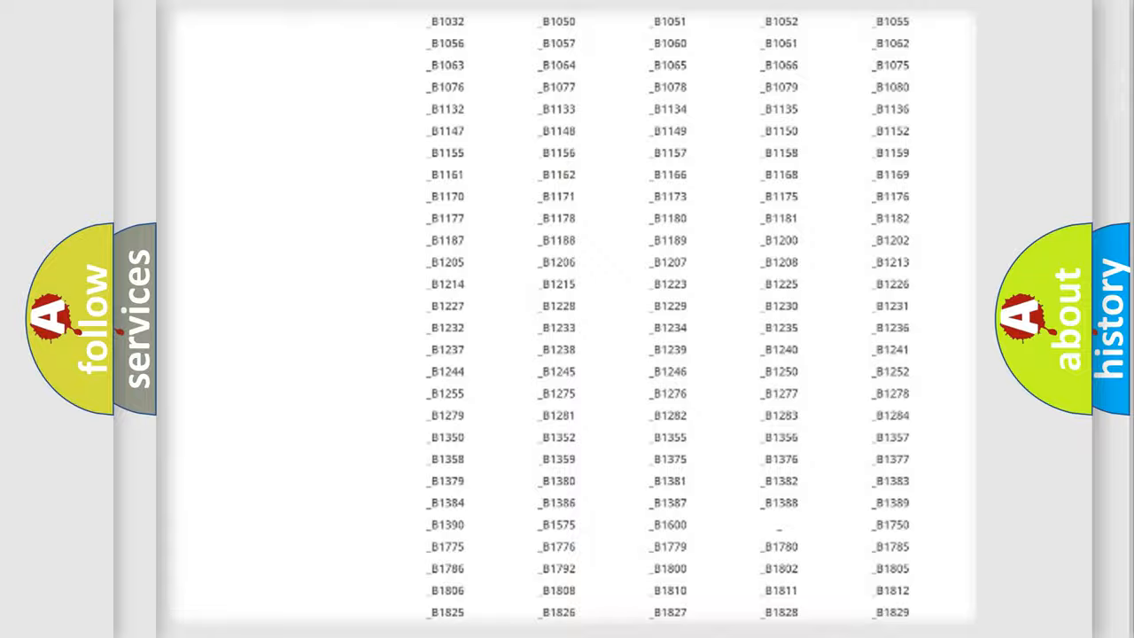